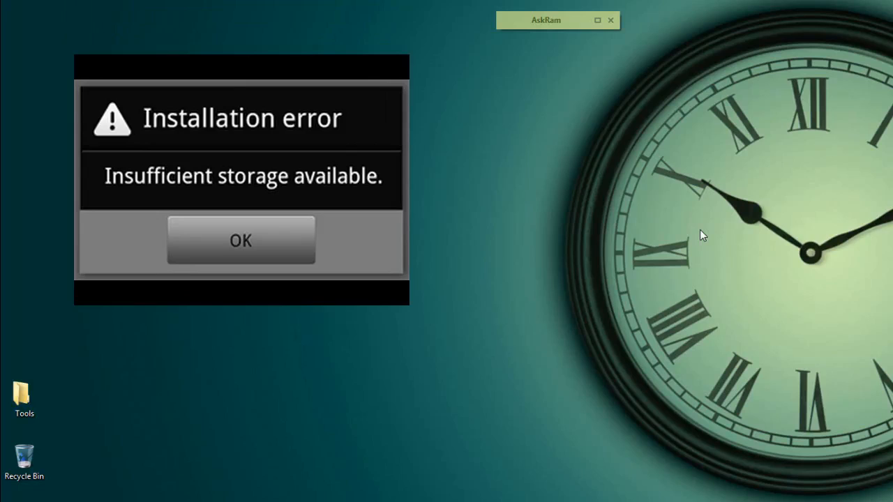
Dismiss the insufficient-storage and SD-card install errors, then select 'Java JDK' in the note.
{"action": "left_click", "coordinate": [241, 240]}
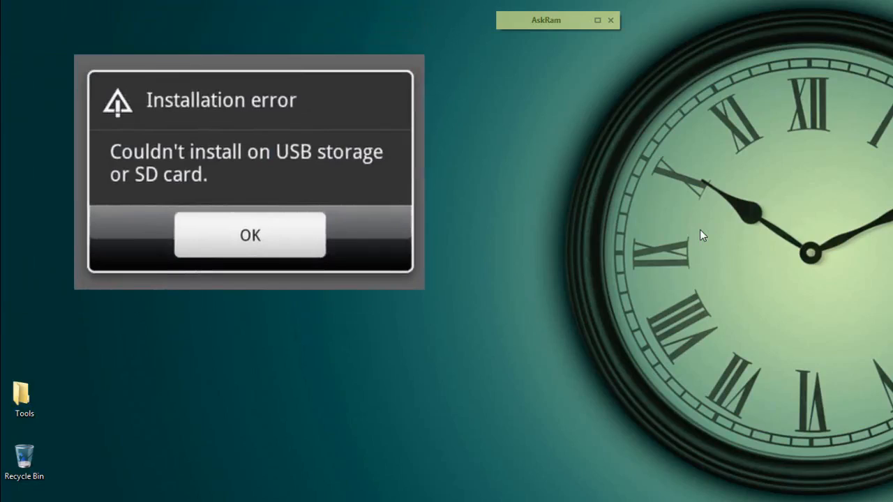
{"action": "left_click", "coordinate": [250, 235]}
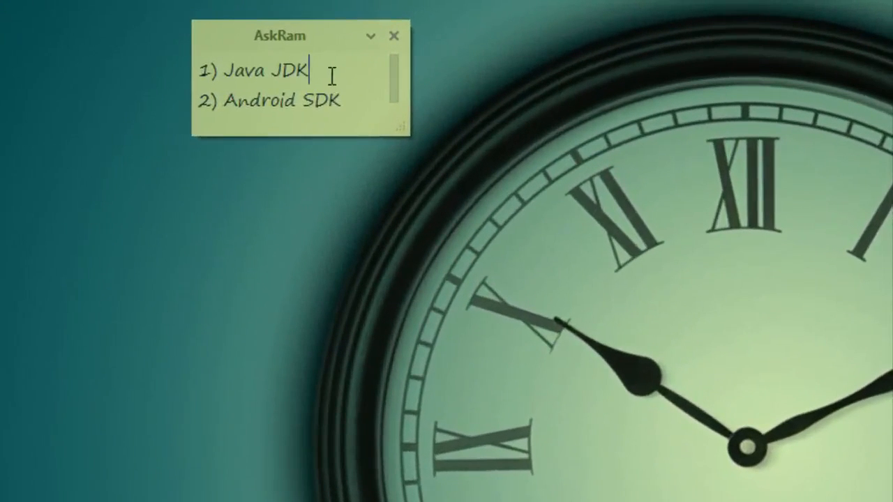
{"action": "double_click", "coordinate": [269, 69]}
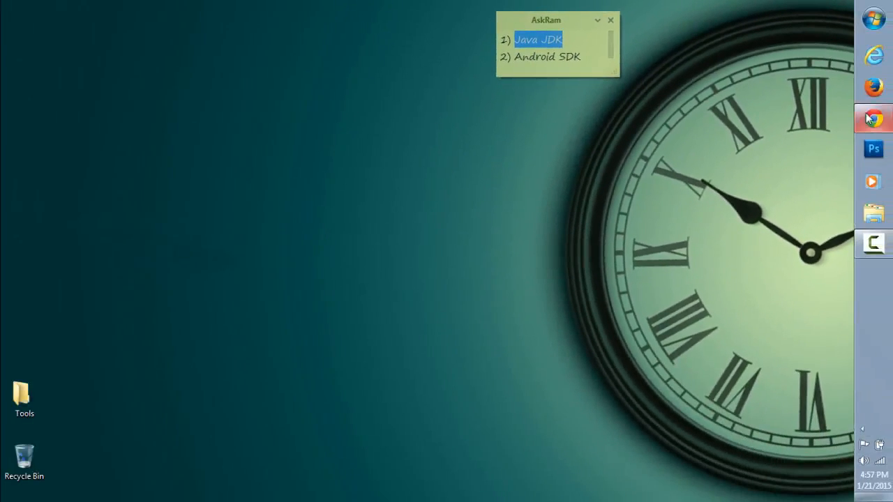
Search the web for Java and open Oracle's Java SE Downloads page.
{"action": "left_click", "coordinate": [873, 116]}
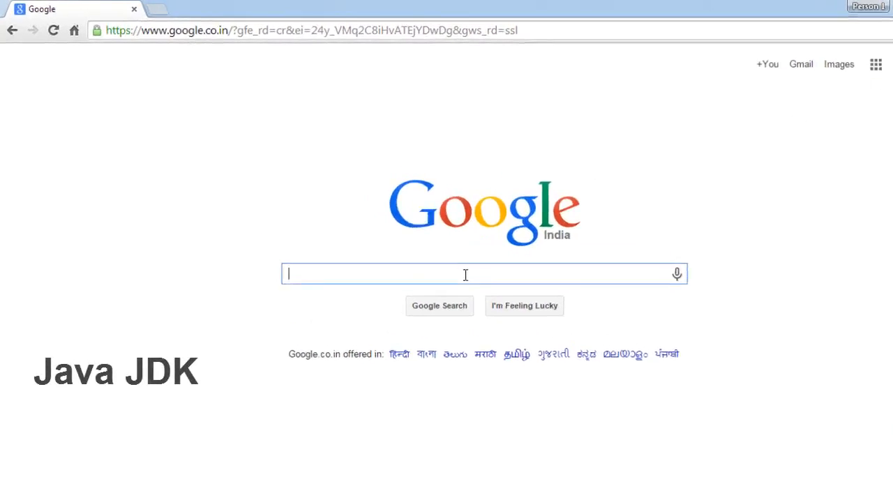
{"action": "type", "text": "Java JDK"}
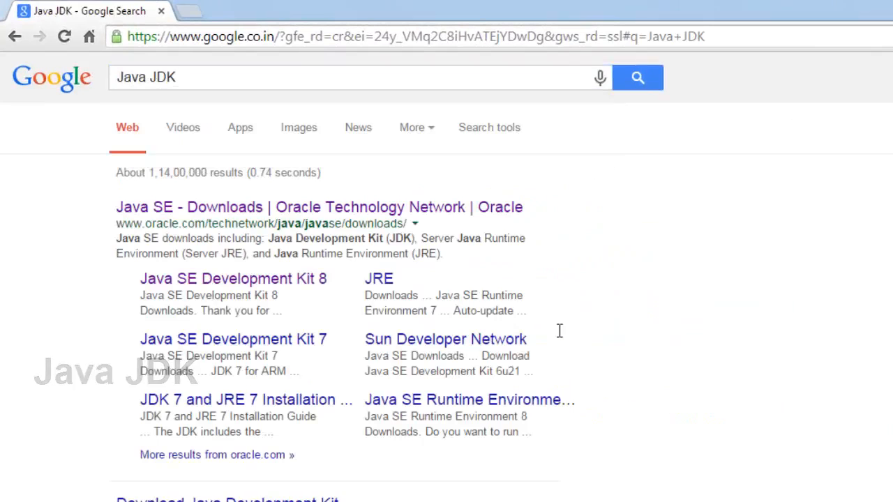
{"action": "left_click", "coordinate": [319, 206]}
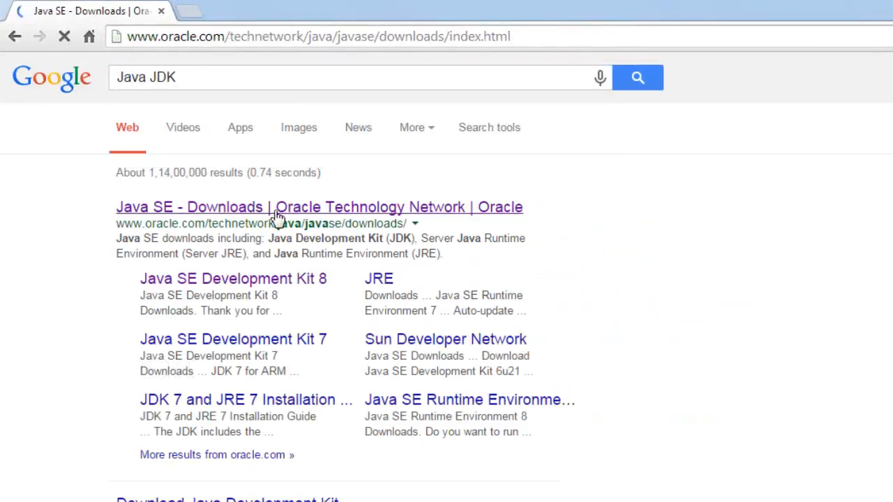
{"action": "left_click", "coordinate": [319, 206]}
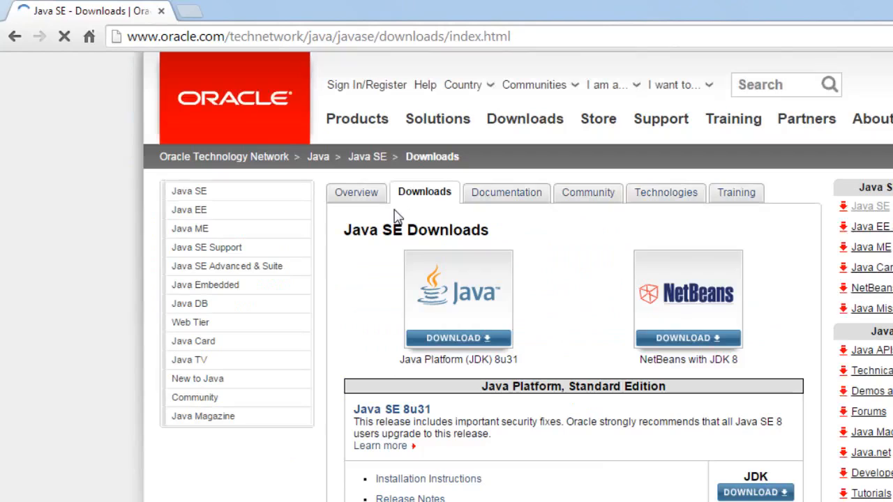
{"action": "scroll", "scroll_direction": "down", "scroll_amount": 3}
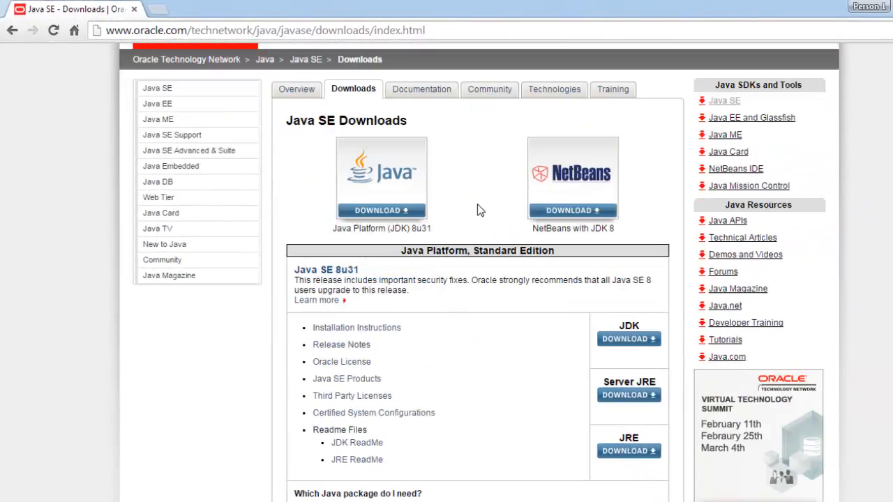
{"action": "mouse_move", "coordinate": [628, 339]}
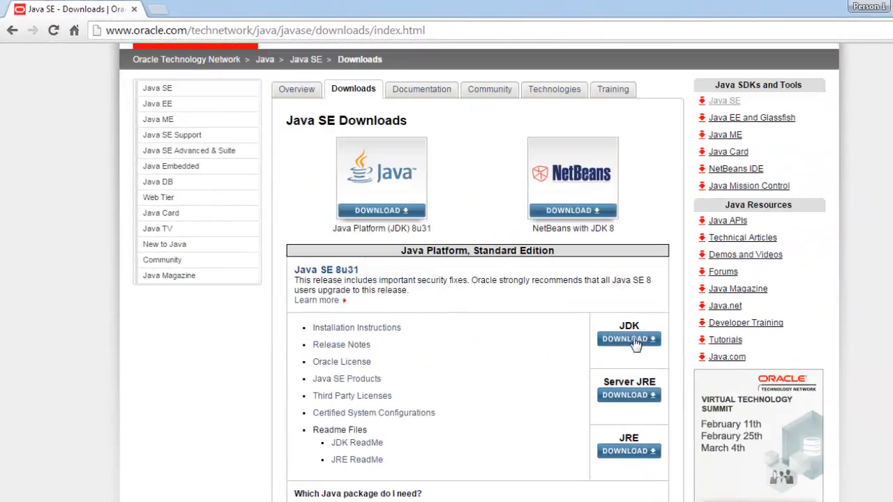
Go to the JDK download page and accept the JDK 8u31 license agreement.
{"action": "left_click", "coordinate": [629, 339]}
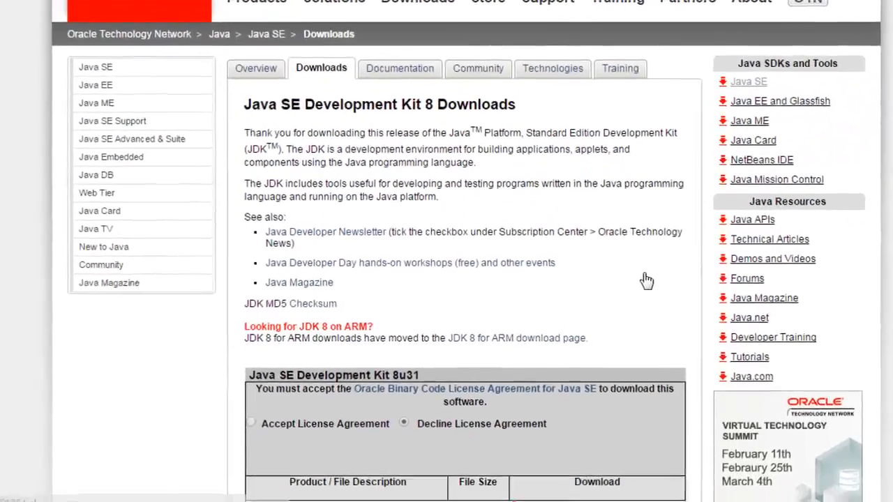
{"action": "scroll", "scroll_direction": "down", "scroll_amount": 3}
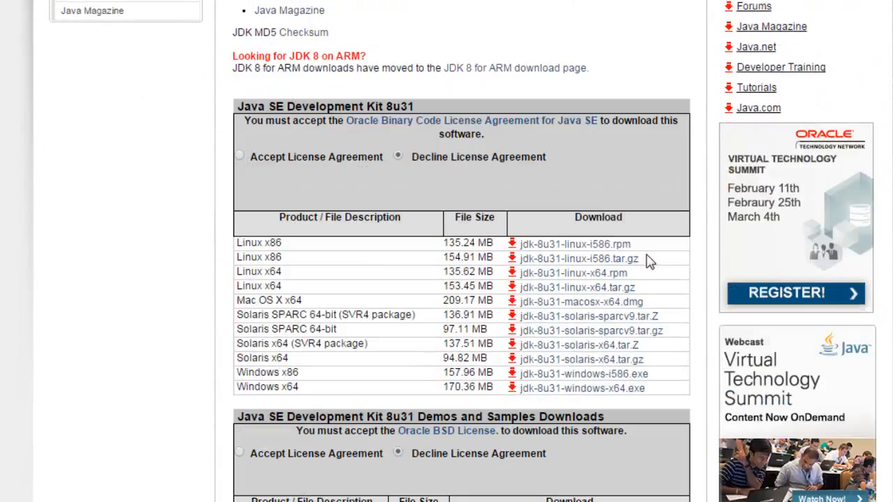
{"action": "scroll", "scroll_direction": "down", "scroll_amount": 3}
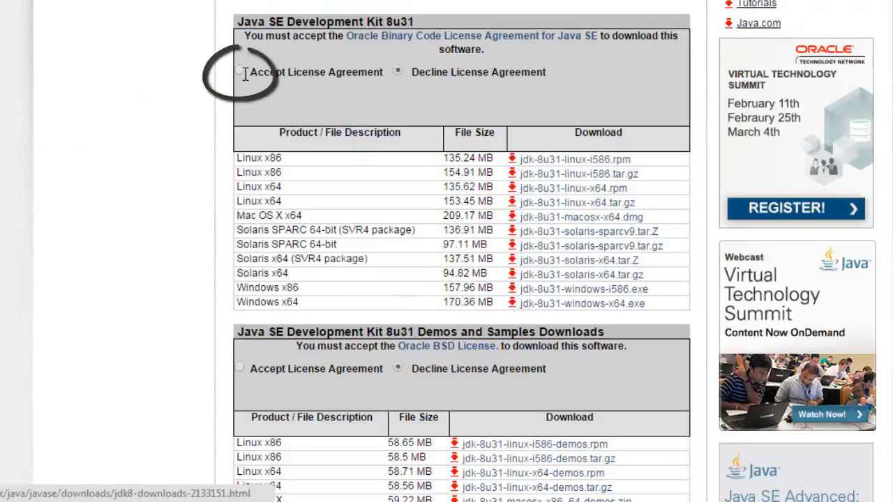
{"action": "left_click", "coordinate": [240, 72]}
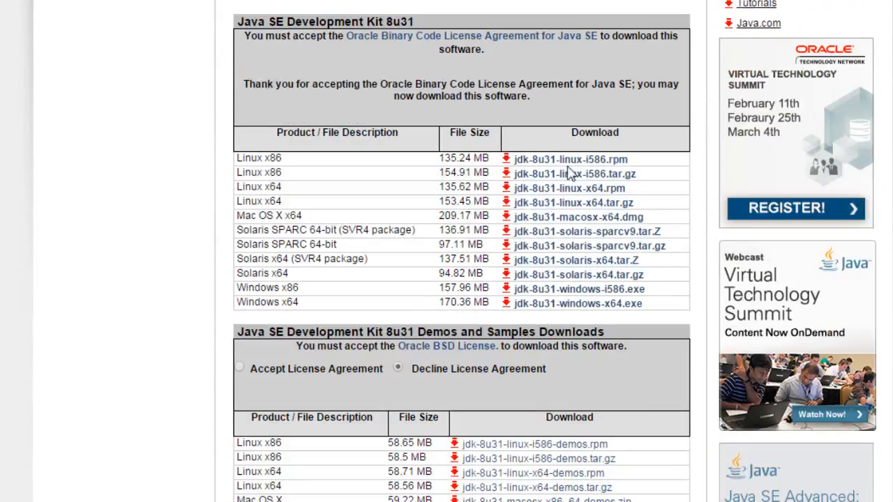
{"action": "mouse_move", "coordinate": [305, 292]}
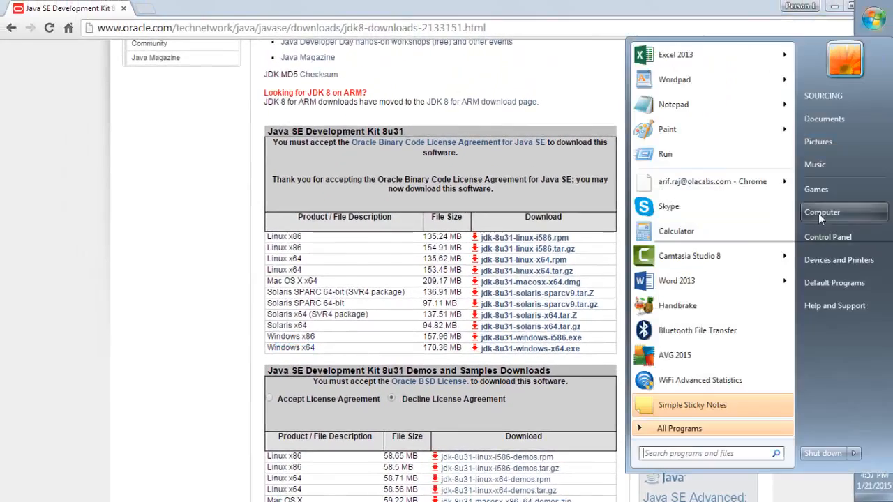
{"action": "right_click", "coordinate": [822, 212]}
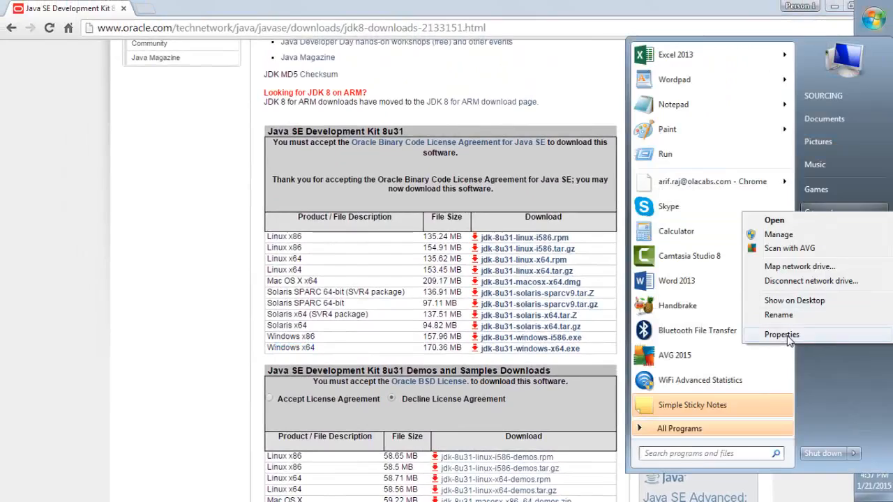
{"action": "left_click", "coordinate": [782, 334]}
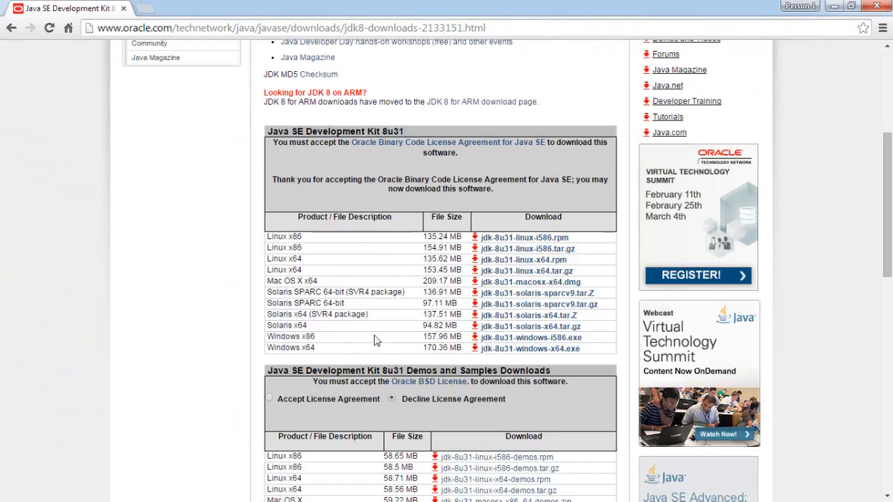
Download jdk-8u31-windows-i586.exe and minimize the downloads page window.
{"action": "left_click", "coordinate": [530, 338]}
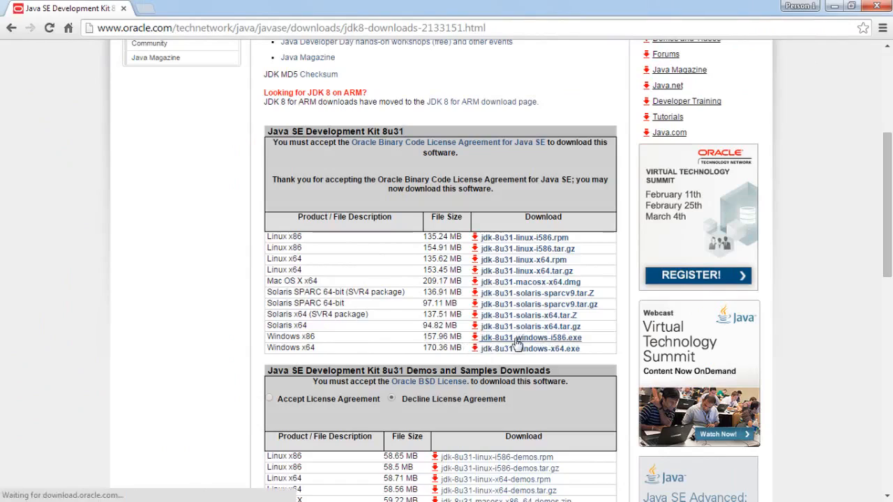
{"action": "left_click", "coordinate": [529, 337]}
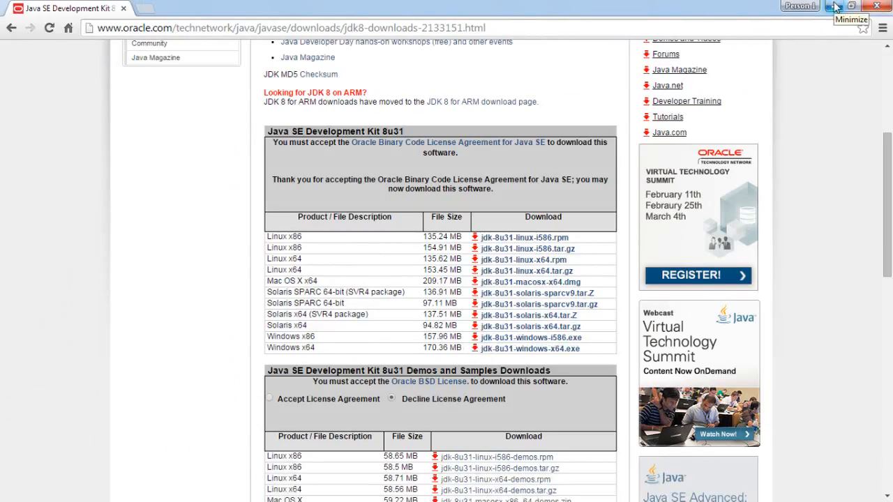
{"action": "left_click", "coordinate": [835, 7]}
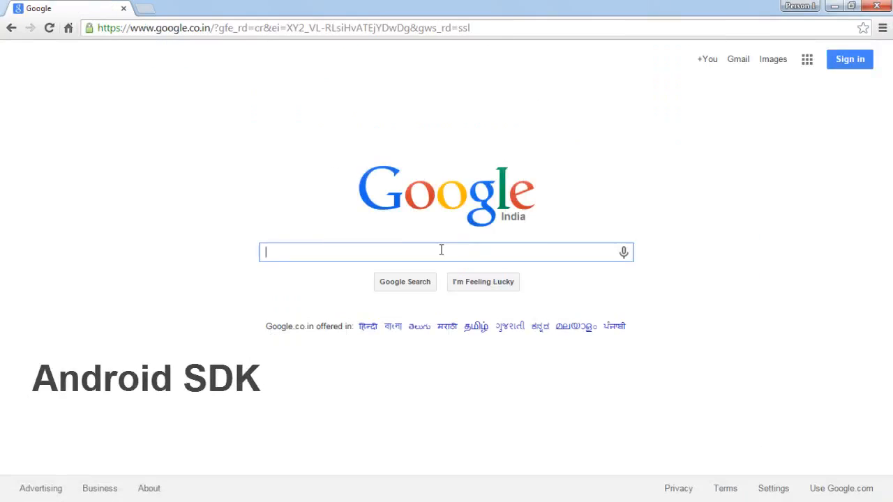
Search for android sdk and reach the Installing the SDK guide on Android Developers.
{"action": "type", "text": "android s"}
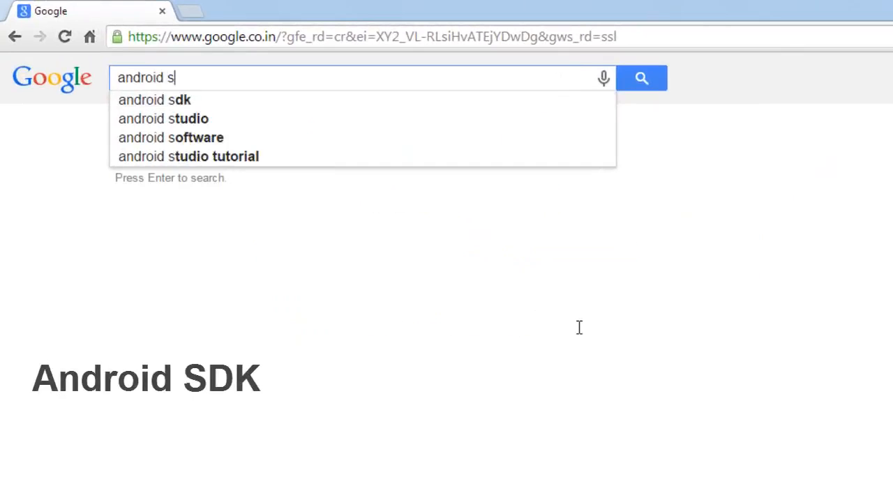
{"action": "left_click", "coordinate": [154, 100]}
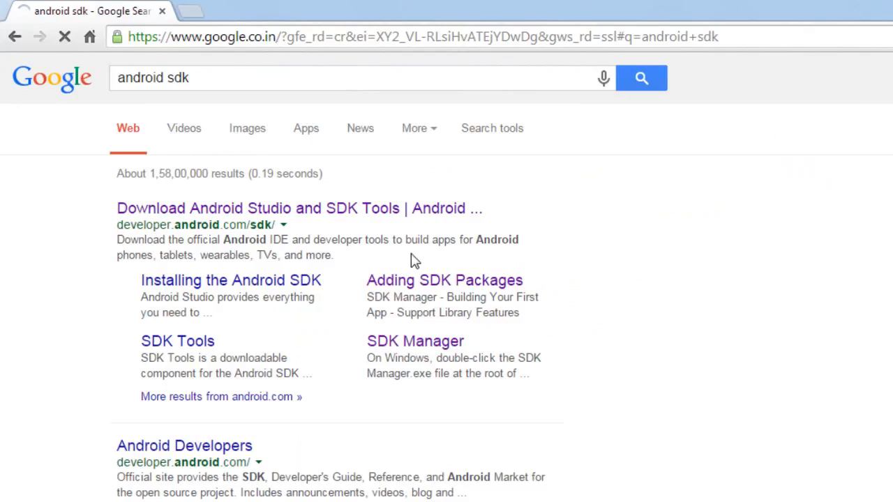
{"action": "left_click", "coordinate": [299, 208]}
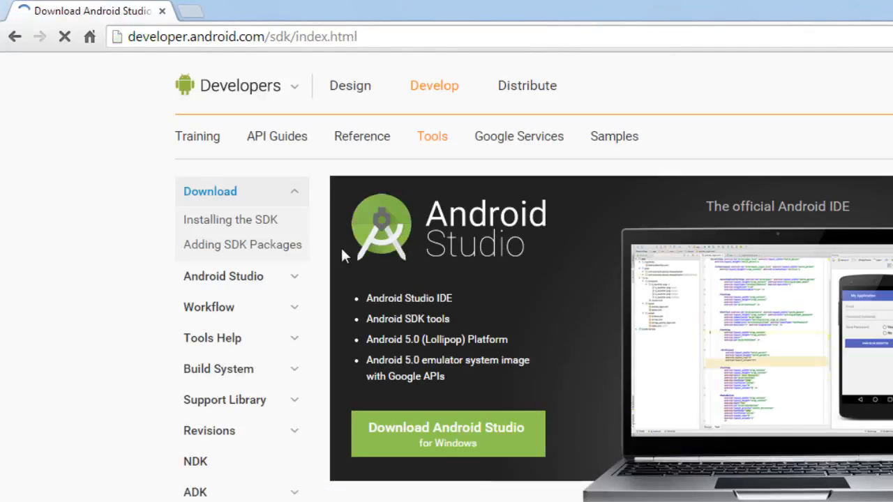
{"action": "mouse_move", "coordinate": [209, 227]}
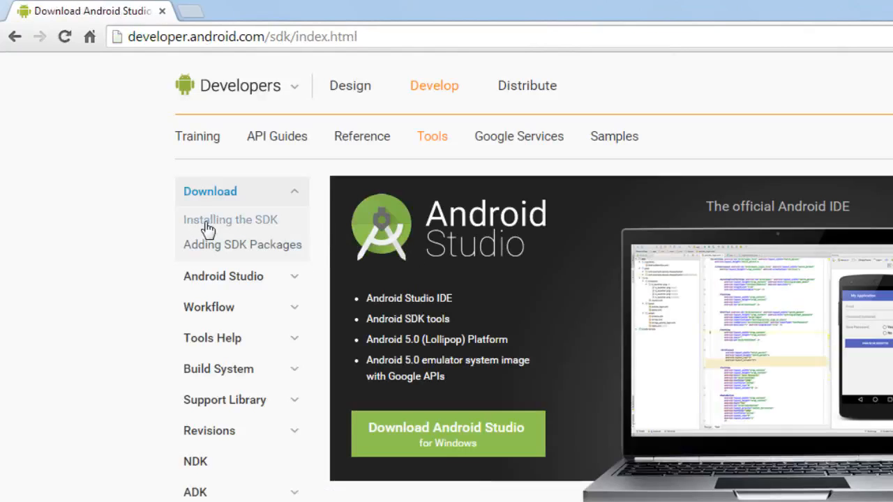
{"action": "left_click", "coordinate": [230, 219]}
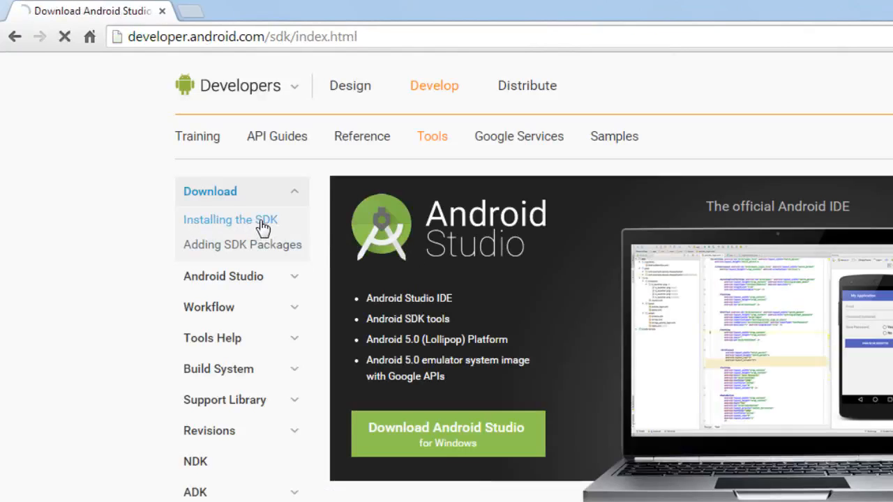
{"action": "left_click", "coordinate": [229, 219]}
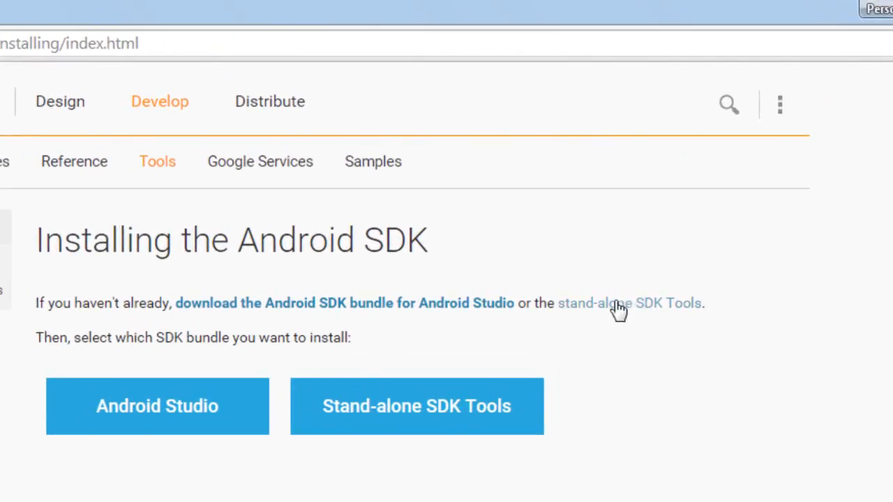
{"action": "mouse_move", "coordinate": [641, 313]}
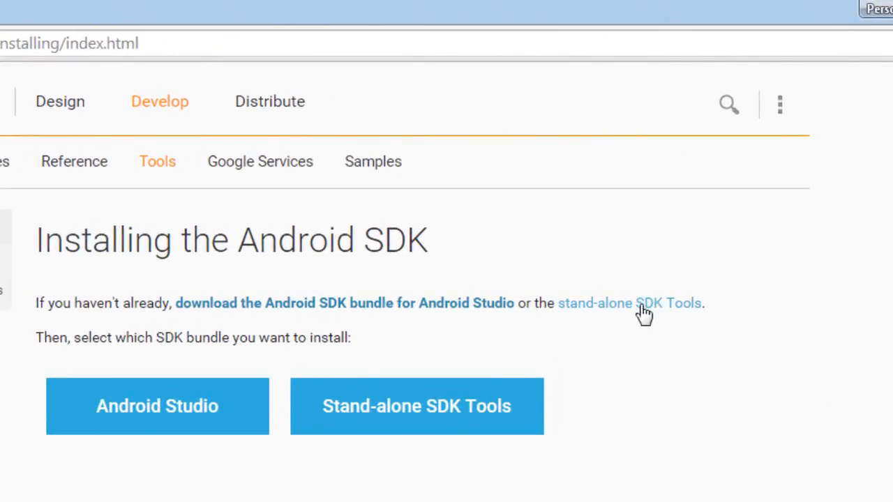
Choose installer_r24.0.2-windows.exe under stand-alone SDK Tools and agree to its license terms.
{"action": "left_click", "coordinate": [629, 303]}
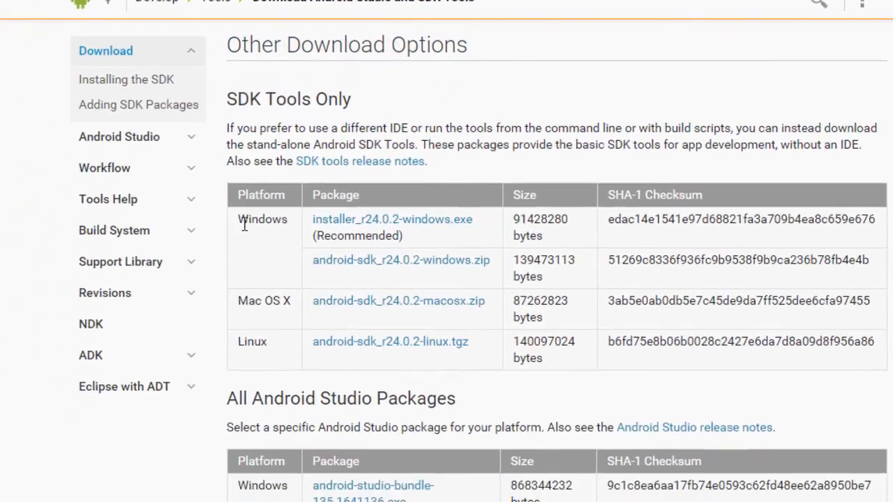
{"action": "mouse_move", "coordinate": [461, 236]}
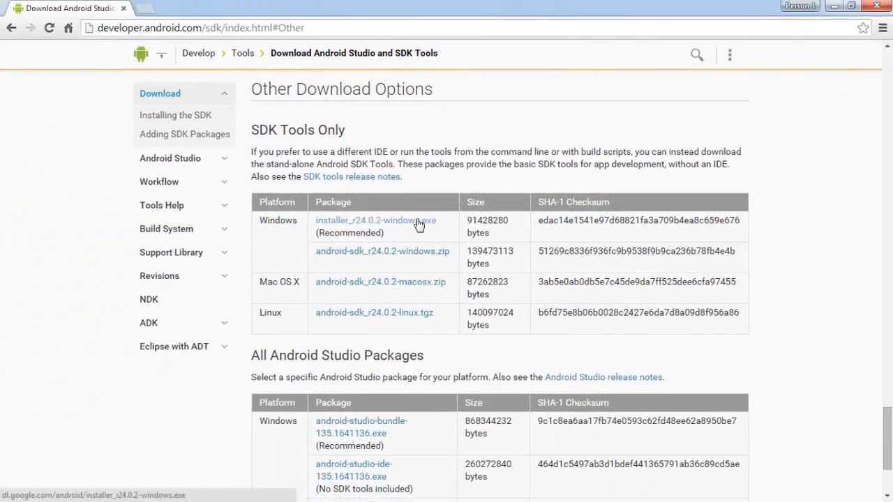
{"action": "left_click", "coordinate": [374, 221]}
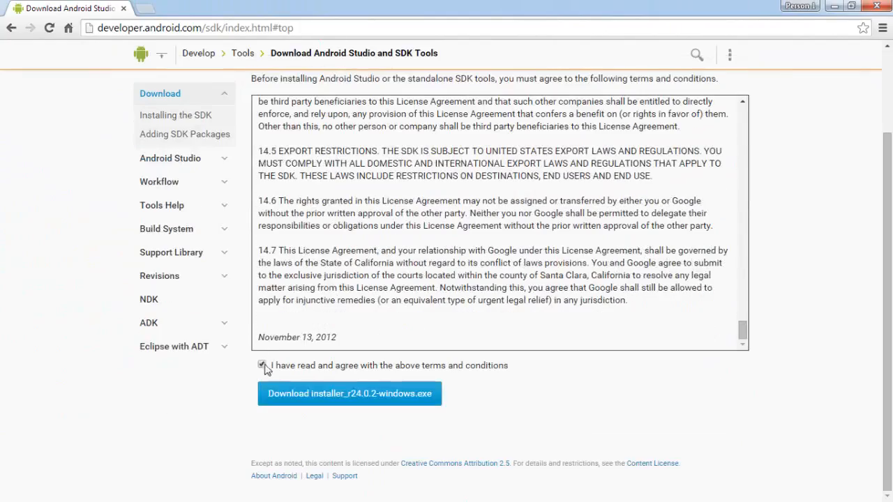
{"action": "left_click", "coordinate": [349, 394]}
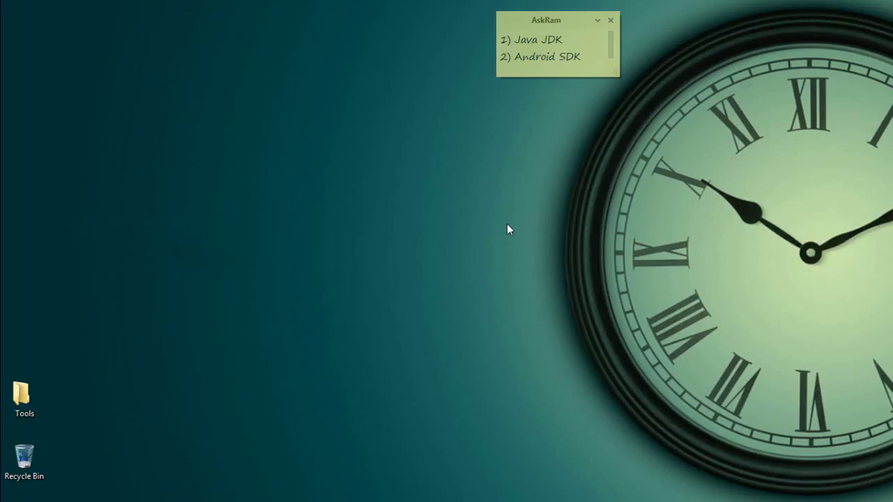
Browse C:\Users\user\AppData\Local\Android\android-sdk and bring up SDK Manager's context menu.
{"action": "double_click", "coordinate": [24, 394]}
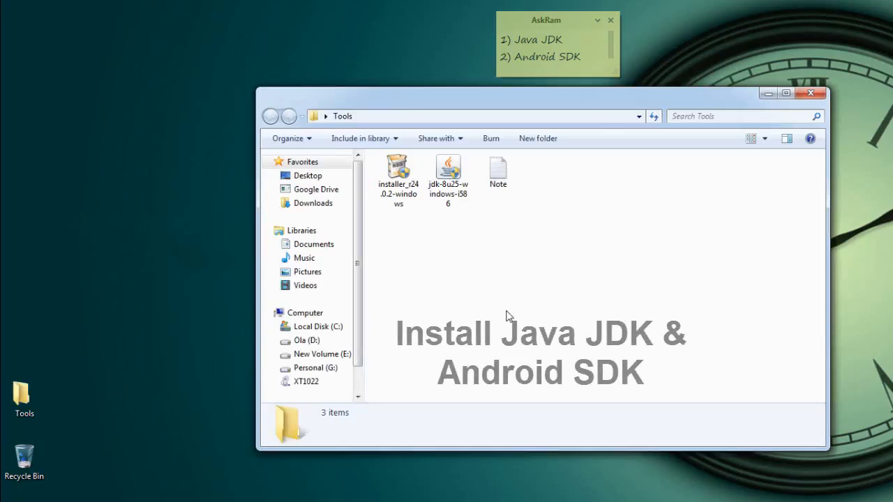
{"action": "left_click", "coordinate": [448, 168]}
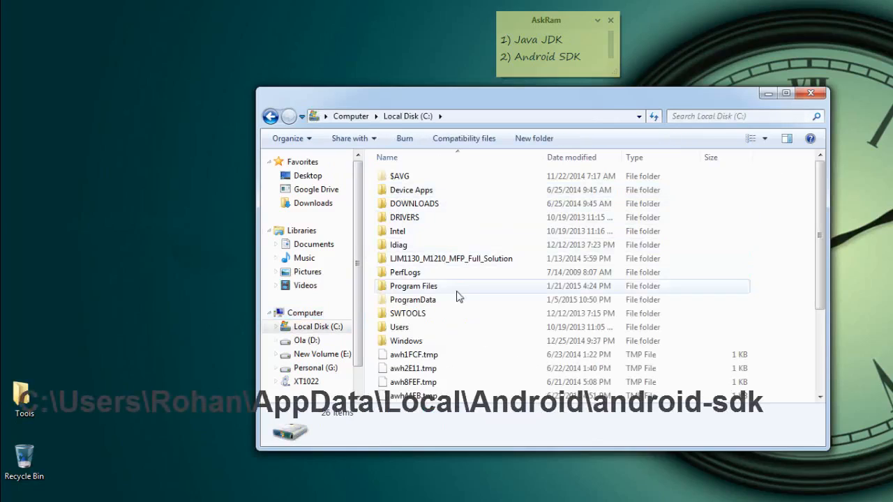
{"action": "double_click", "coordinate": [400, 328]}
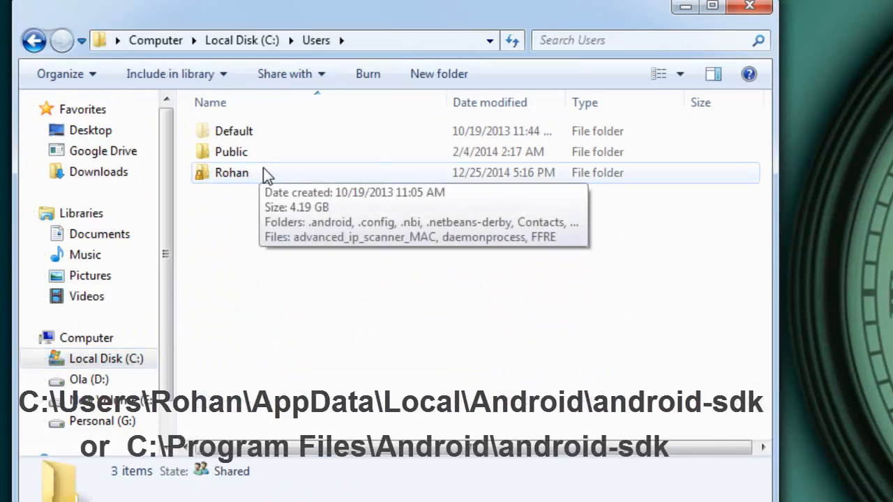
{"action": "double_click", "coordinate": [231, 172]}
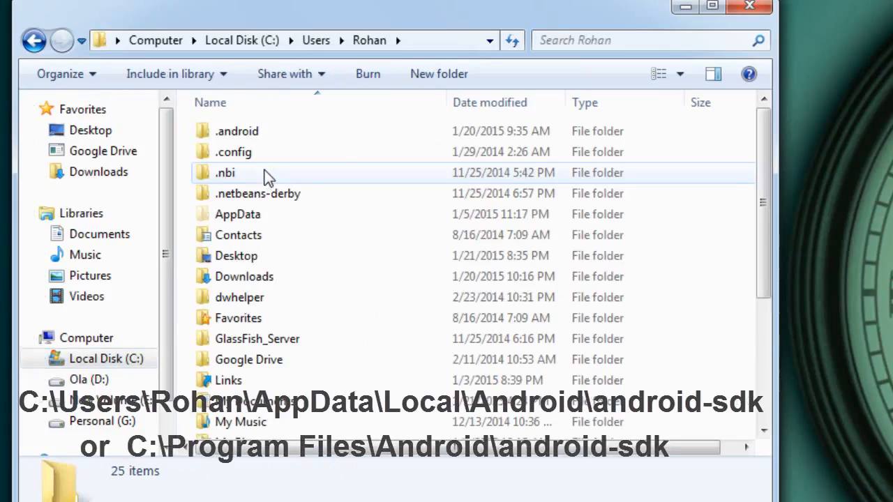
{"action": "mouse_move", "coordinate": [291, 214]}
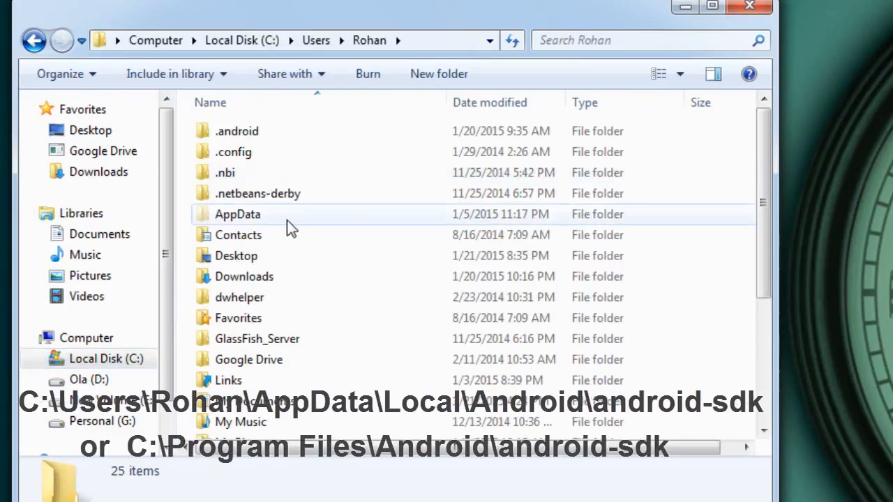
{"action": "double_click", "coordinate": [237, 214]}
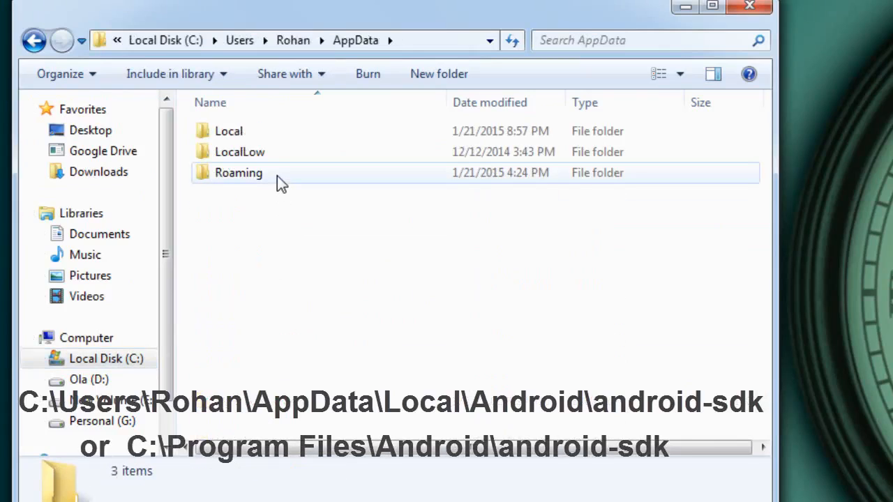
{"action": "left_click", "coordinate": [228, 131]}
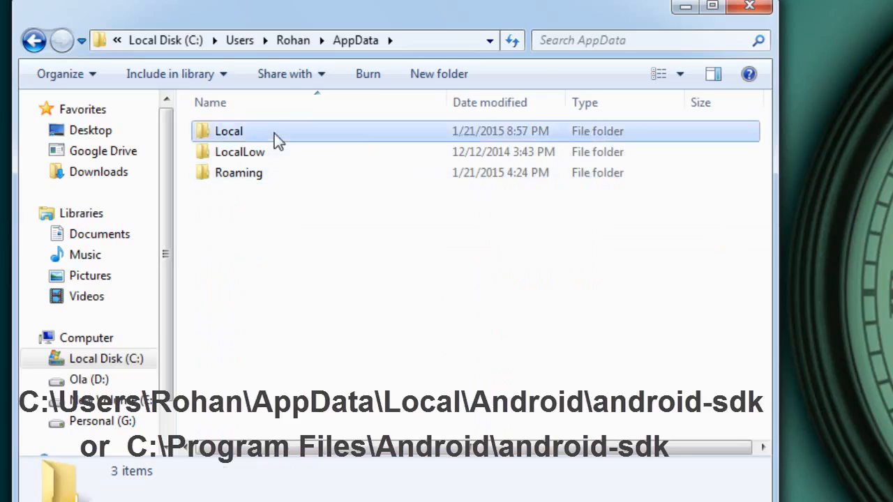
{"action": "double_click", "coordinate": [229, 131]}
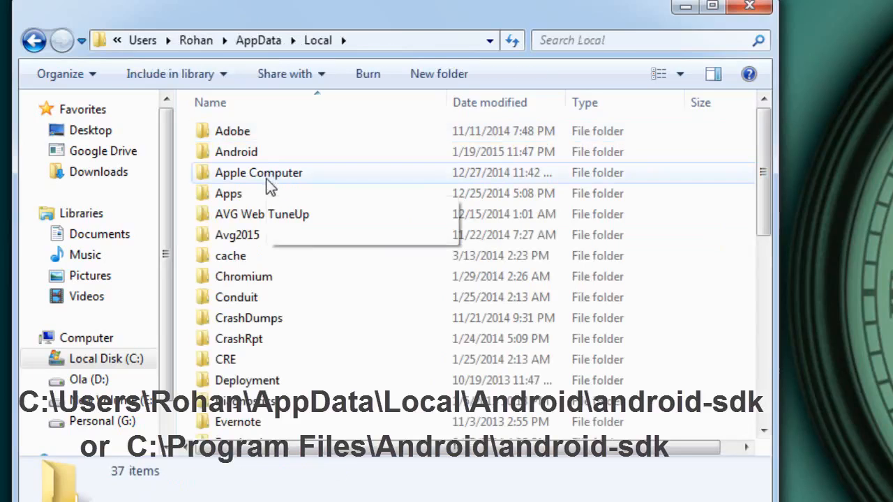
{"action": "double_click", "coordinate": [236, 152]}
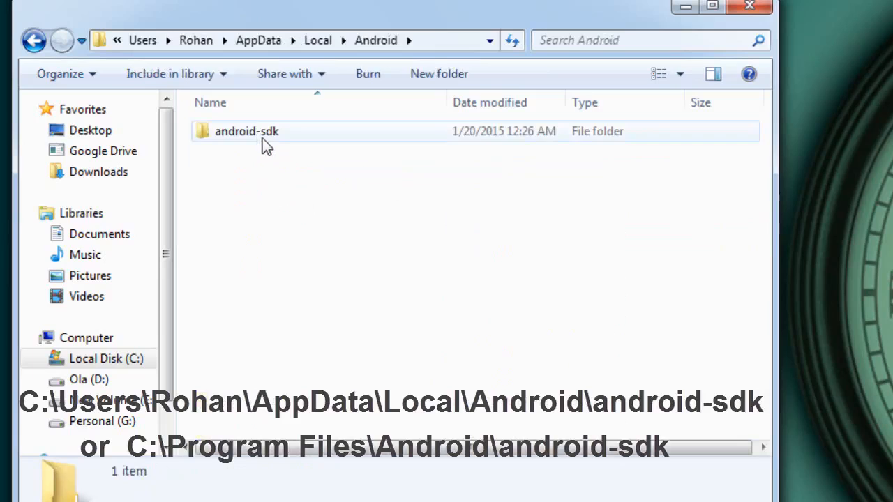
{"action": "double_click", "coordinate": [246, 132]}
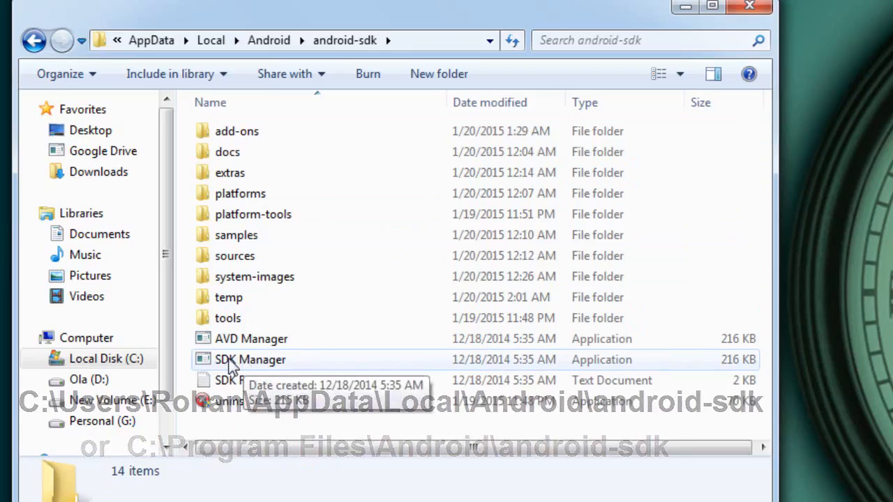
{"action": "right_click", "coordinate": [250, 359]}
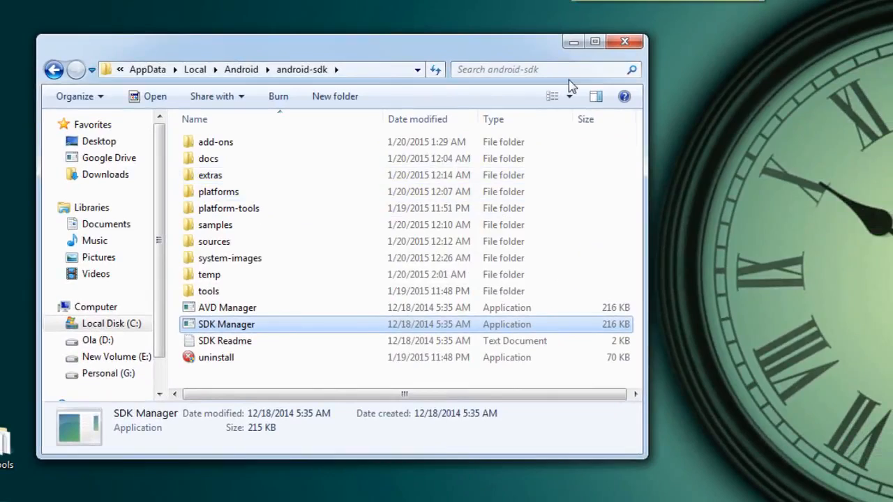
Launch SDK Manager and mark the Android SDK Platform-tools package.
{"action": "double_click", "coordinate": [226, 324]}
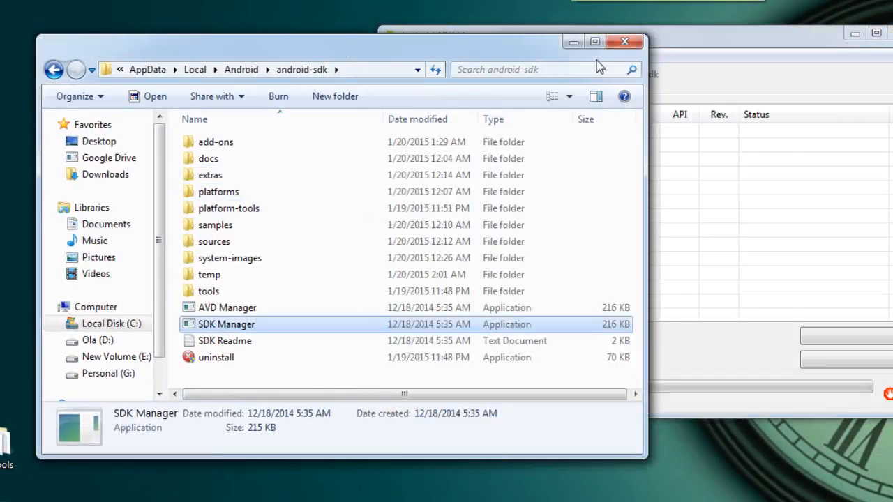
{"action": "double_click", "coordinate": [227, 324]}
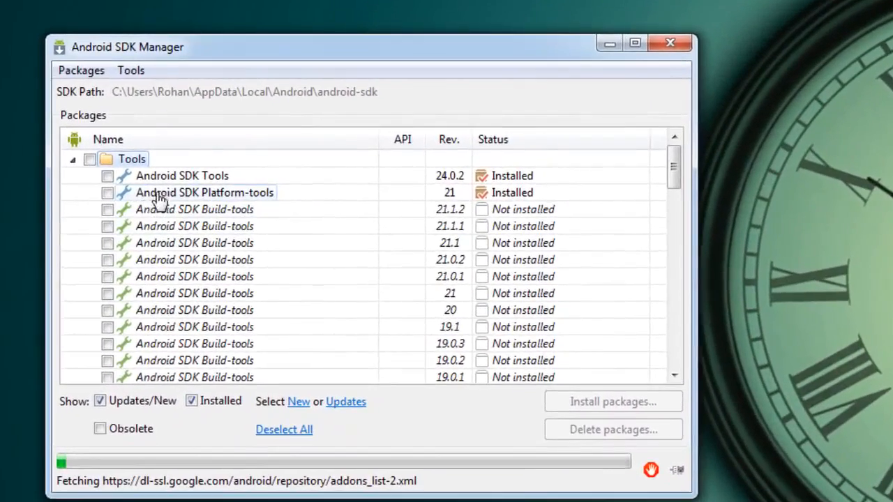
{"action": "mouse_move", "coordinate": [108, 198]}
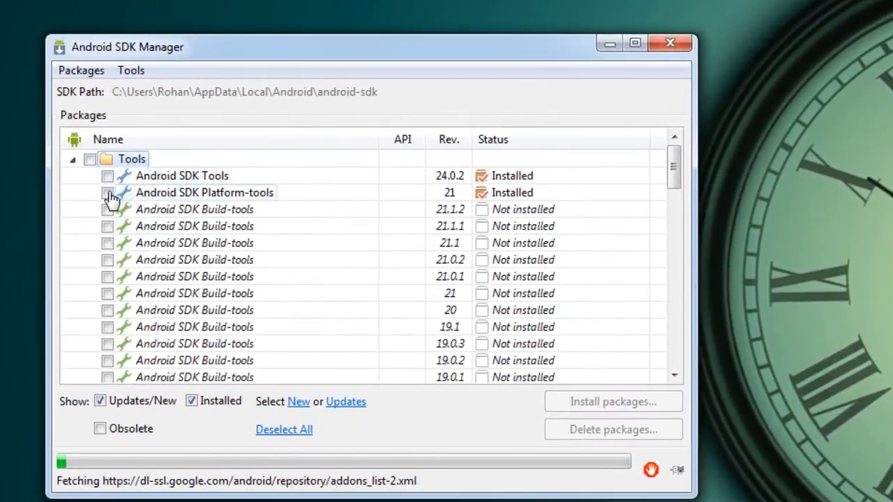
{"action": "left_click", "coordinate": [107, 193]}
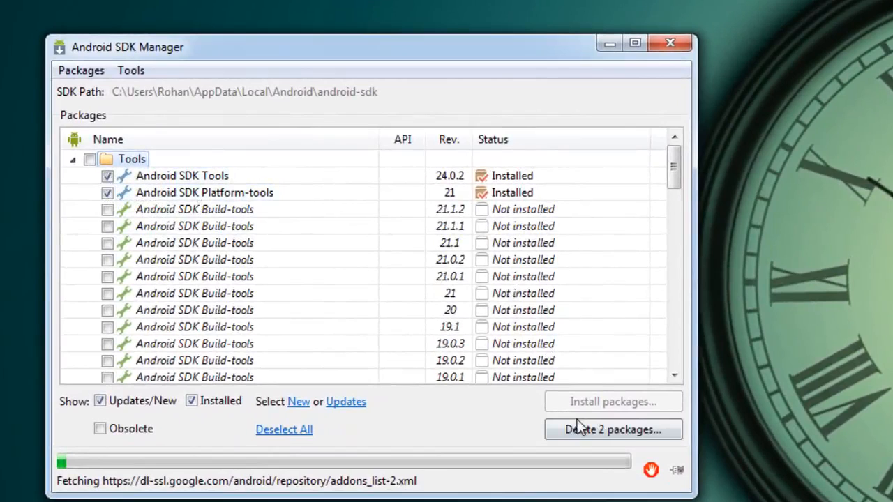
{"action": "mouse_move", "coordinate": [227, 182]}
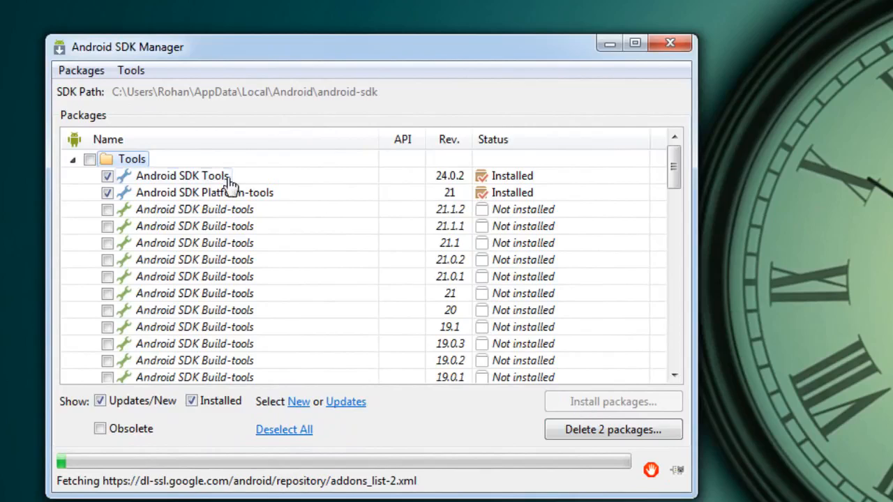
{"action": "mouse_move", "coordinate": [530, 189]}
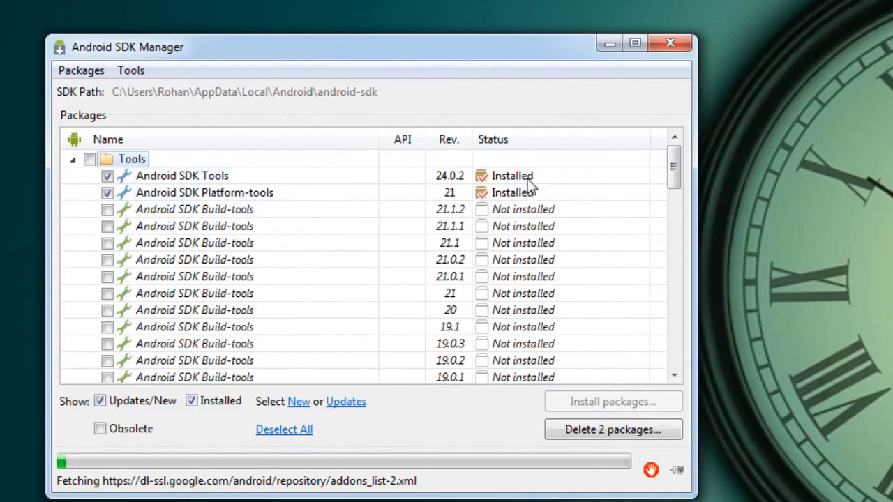
{"action": "mouse_move", "coordinate": [518, 361]}
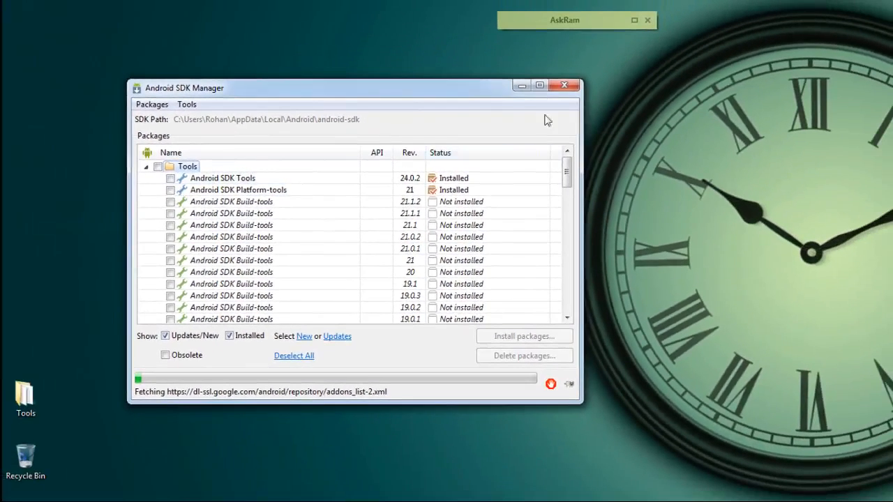
Open platform-tools within the android-sdk folder in Explorer.
{"action": "left_click", "coordinate": [563, 85]}
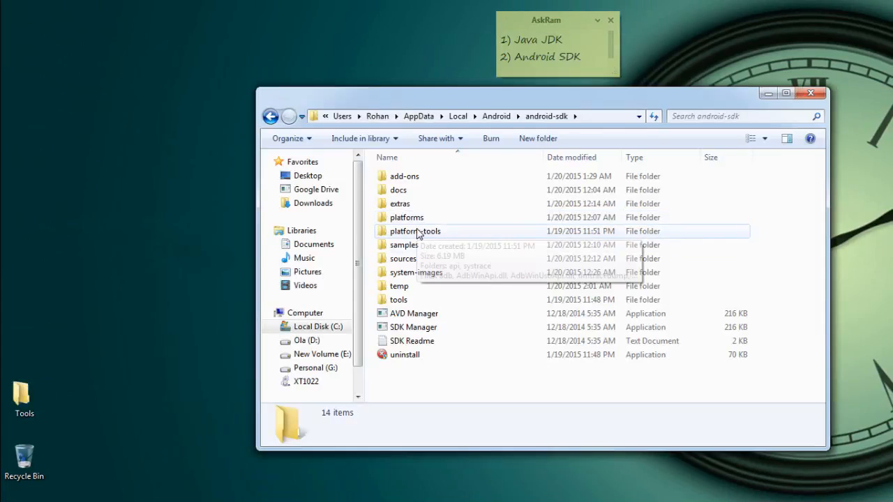
{"action": "double_click", "coordinate": [415, 231]}
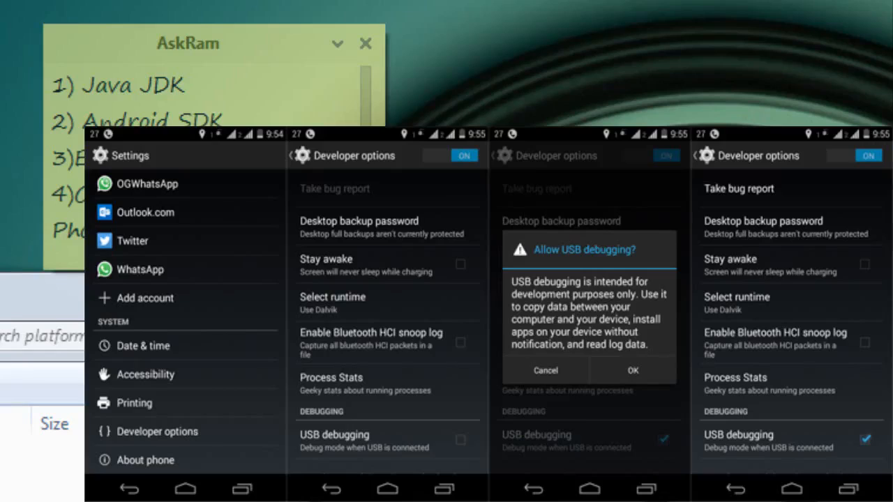
Switch on USB debugging in Developer options and confirm the warning.
{"action": "left_click", "coordinate": [157, 431]}
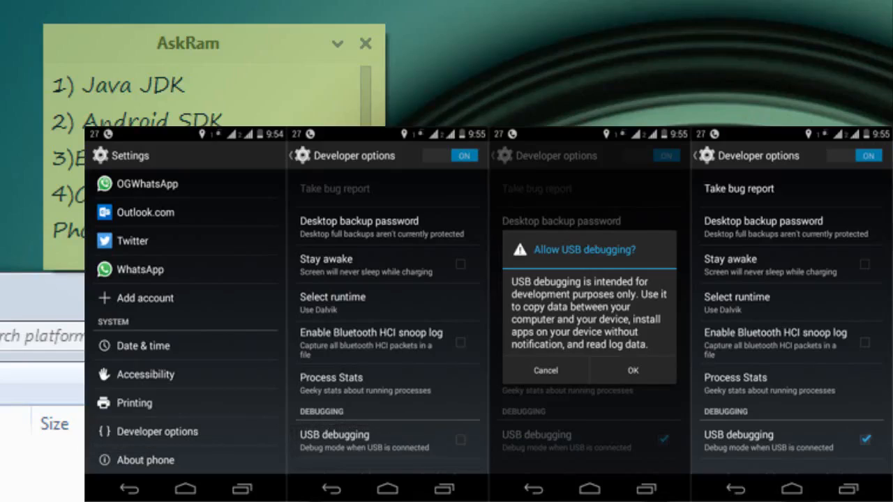
{"action": "left_click", "coordinate": [632, 371]}
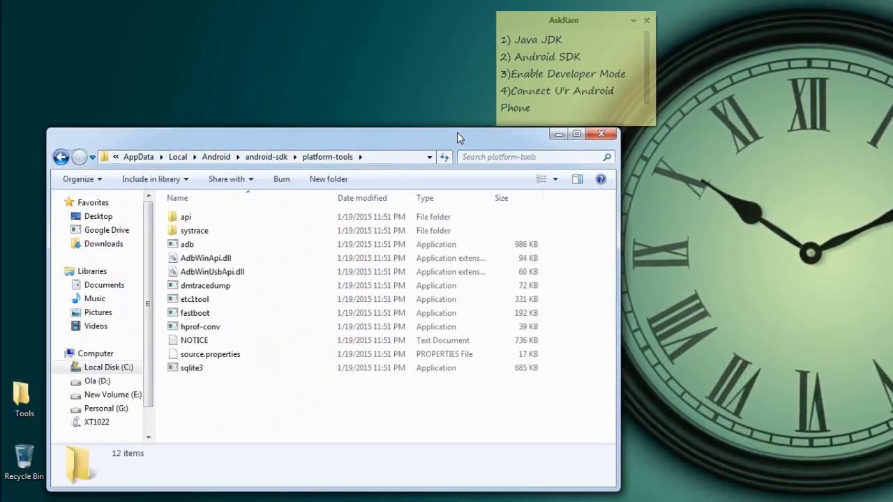
Use the Shift context menu to open a command window in platform-tools.
{"action": "left_click", "coordinate": [194, 341]}
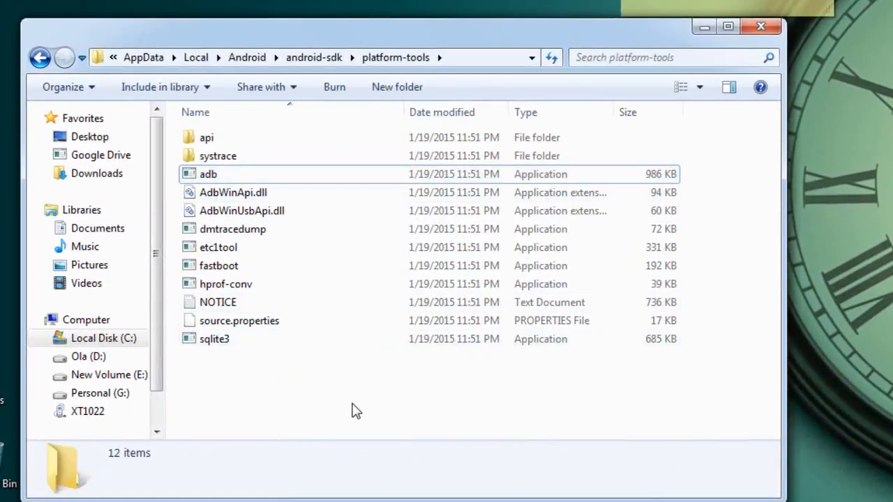
{"action": "key", "text": "shift"}
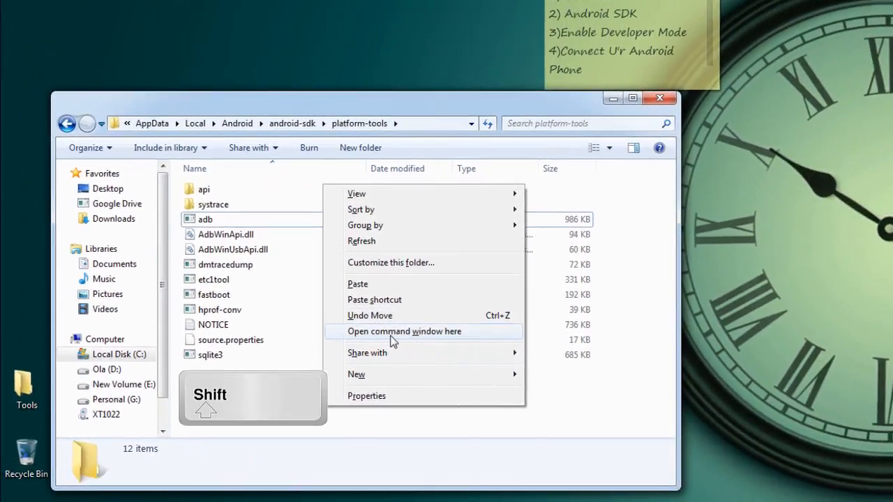
{"action": "left_click", "coordinate": [405, 331]}
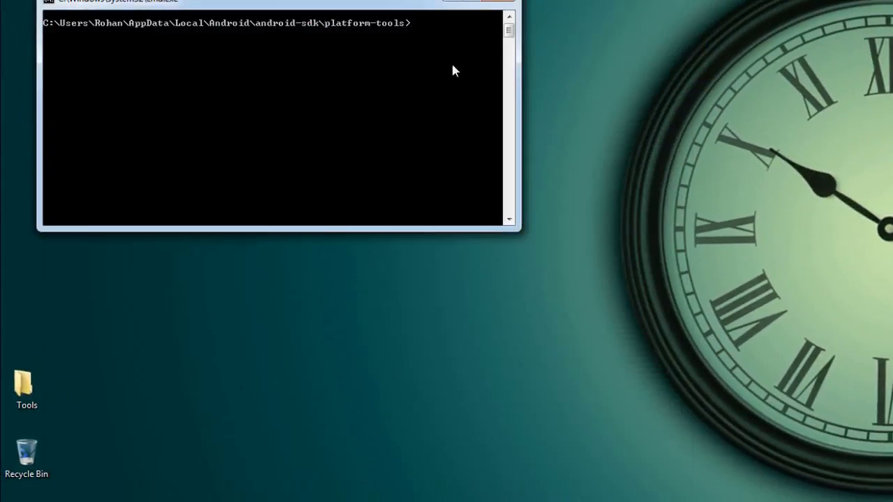
{"action": "mouse_move", "coordinate": [124, 346]}
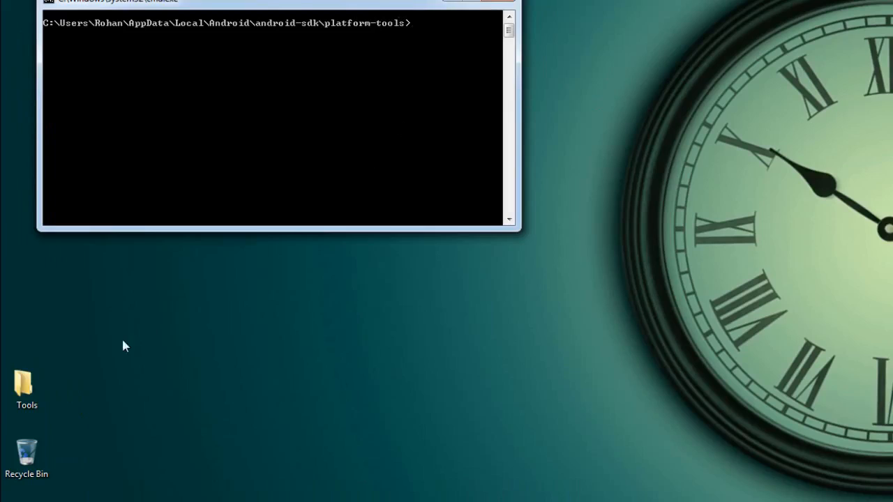
Open the adb commands note from Tools and run adb devices, listing device ZX1B33ZR4M.
{"action": "left_click", "coordinate": [27, 390]}
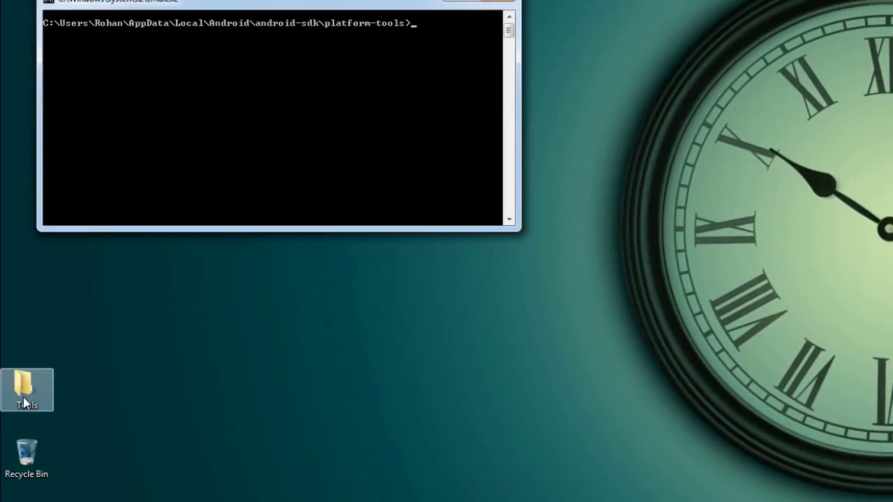
{"action": "double_click", "coordinate": [27, 390]}
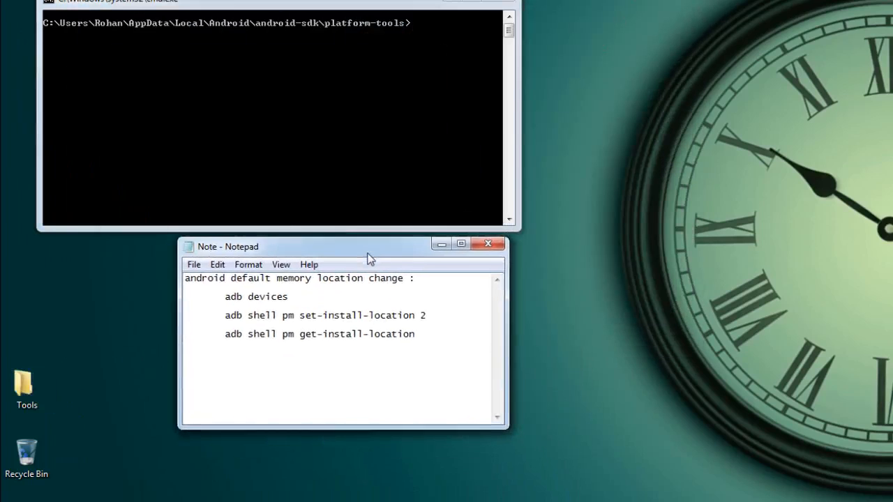
{"action": "double_click", "coordinate": [256, 295]}
{"action": "type", "text": "adb"}
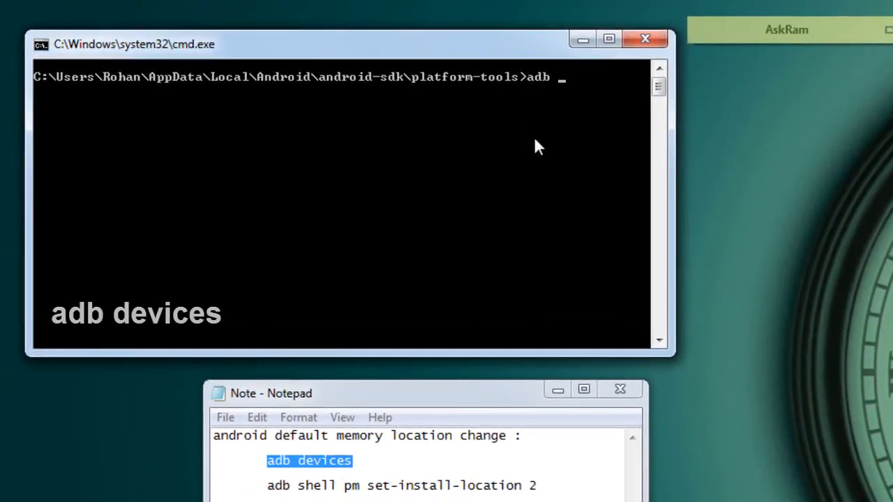
{"action": "type", "text": "device"}
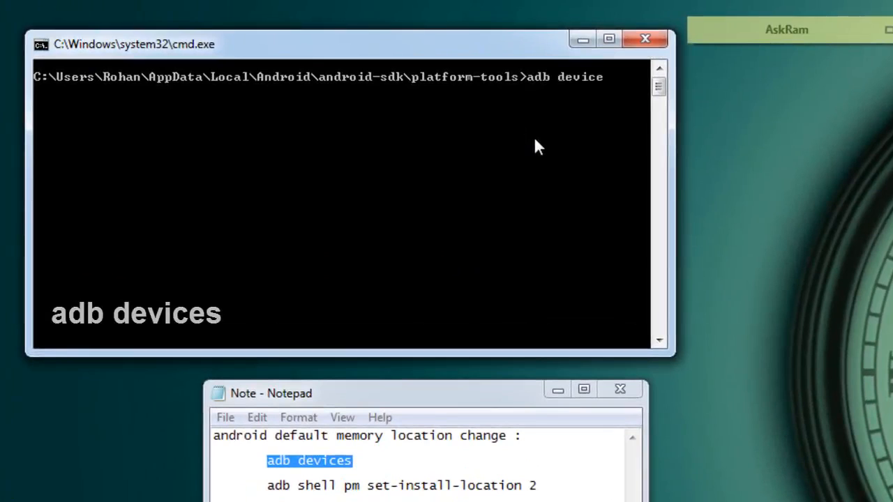
{"action": "type", "text": "s"}
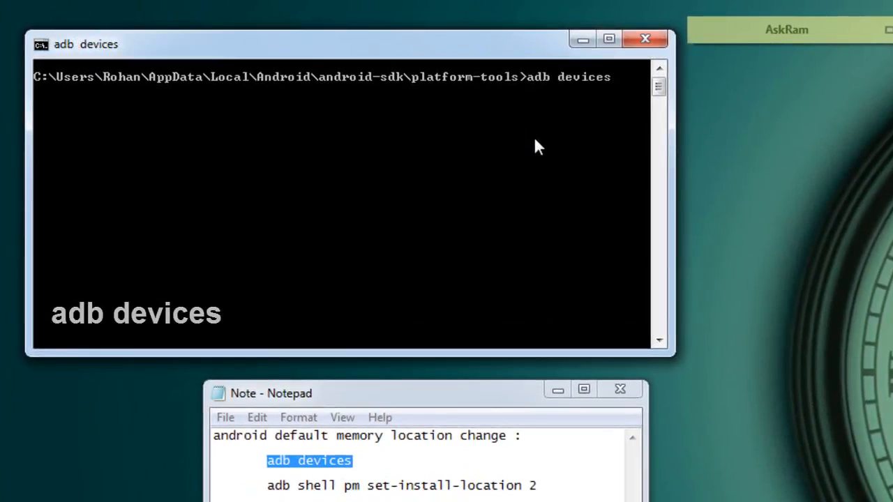
{"action": "key", "text": "enter"}
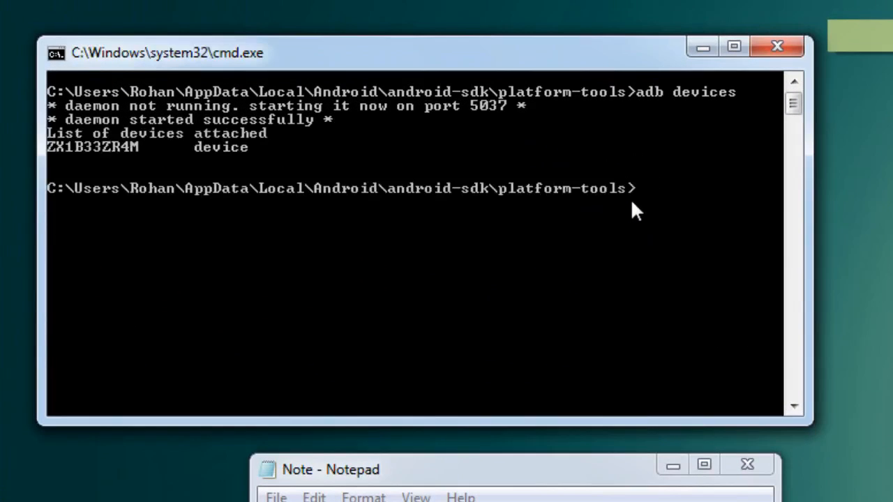
{"action": "mouse_move", "coordinate": [143, 153]}
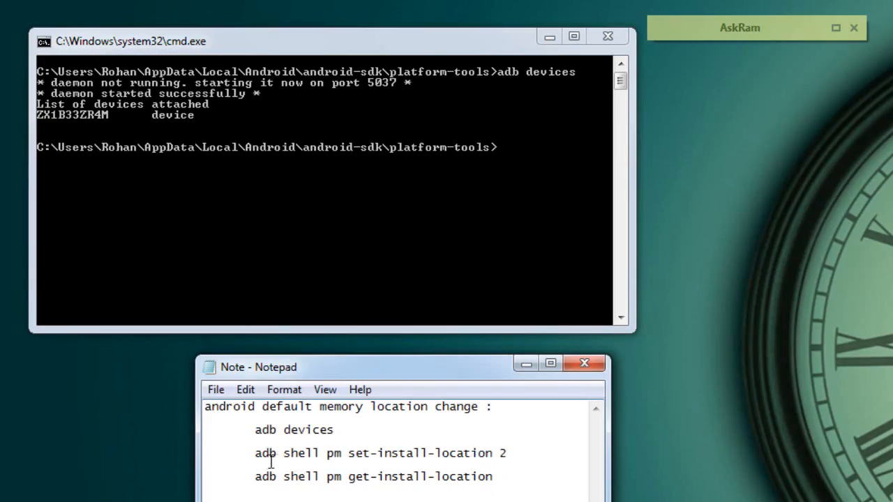
Run adb shell pm set-install-location 2, then exit the prompt and close the note.
{"action": "triple_click", "coordinate": [380, 453]}
{"action": "type", "text": "adb shell"}
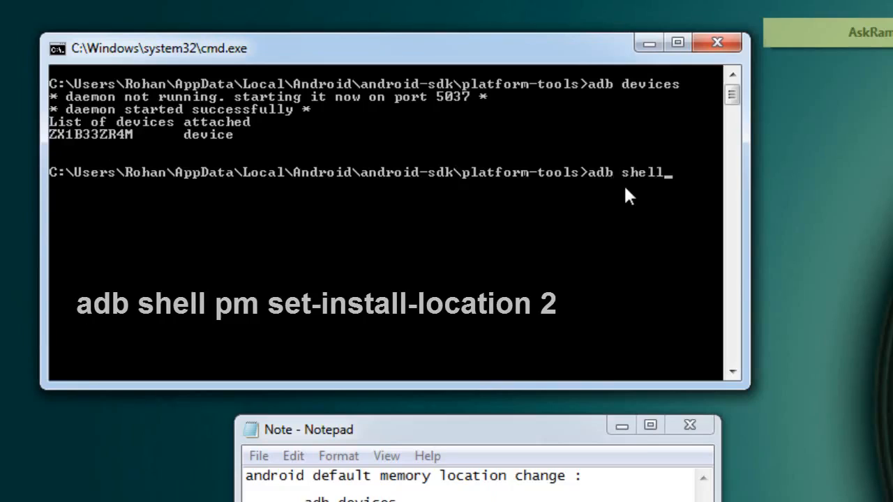
{"action": "type", "text": "pm set-install-location 2"}
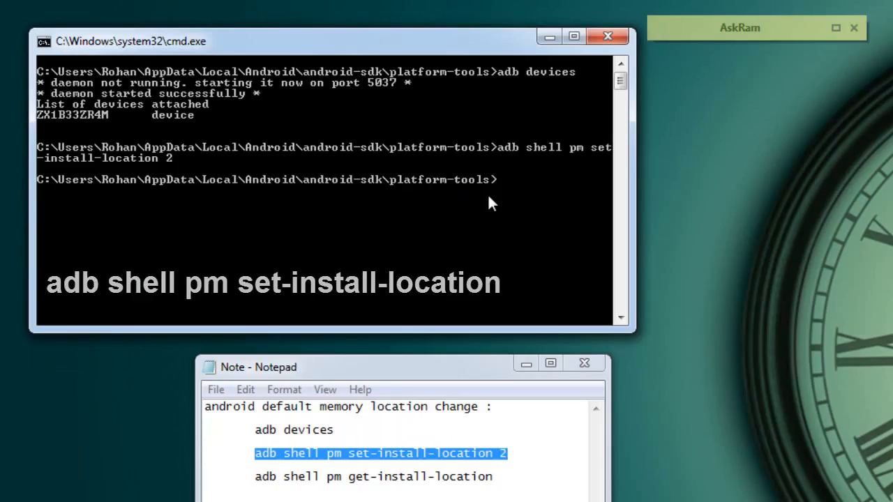
{"action": "type", "text": "exit"}
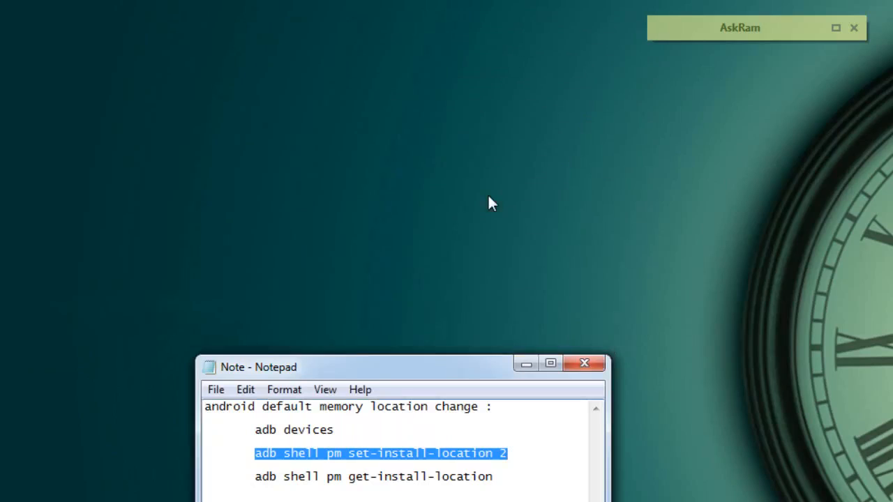
{"action": "left_click", "coordinate": [585, 364]}
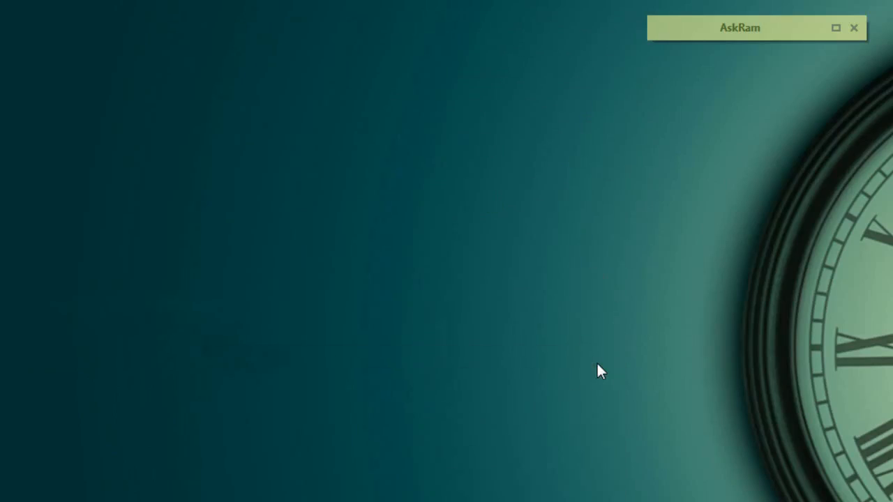